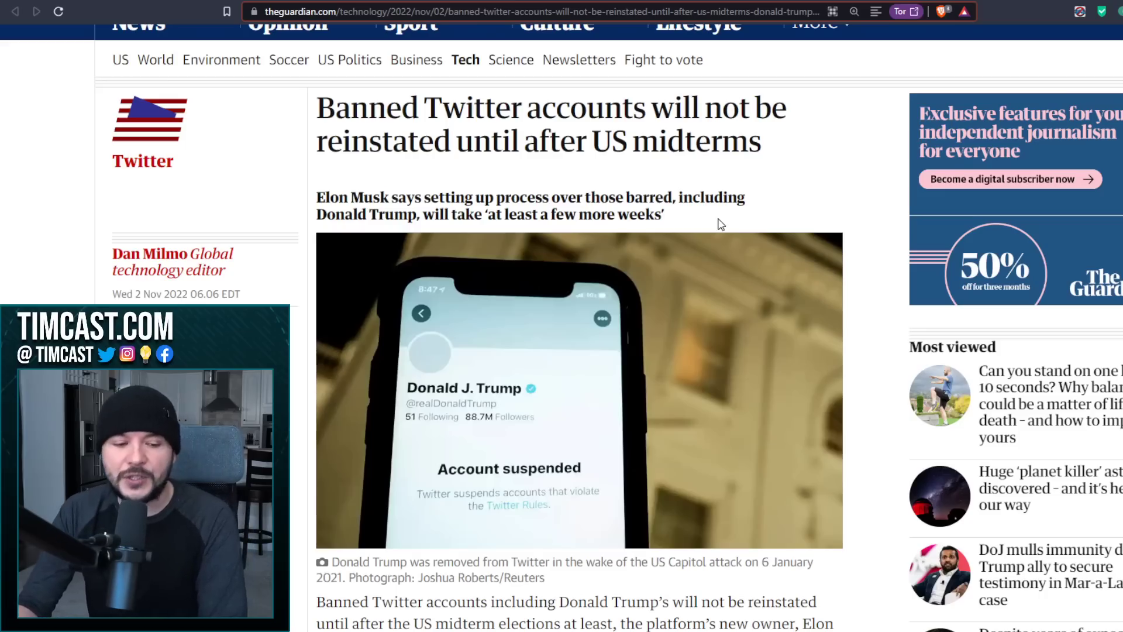
{"action": "mouse_move", "coordinate": [502, 91]}
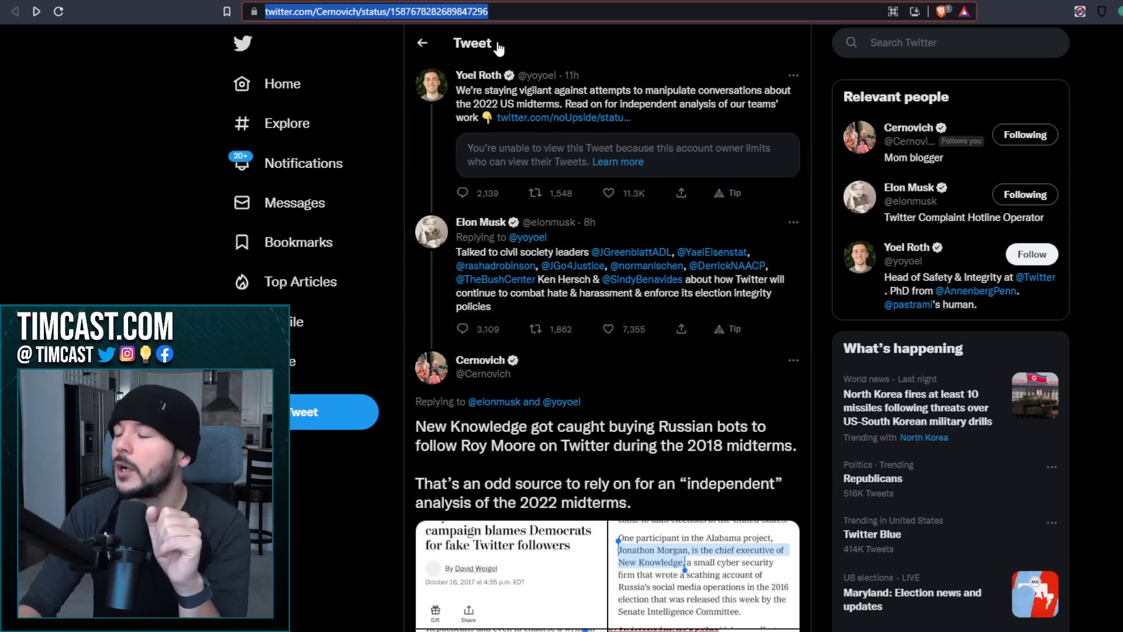
- View the clipping naming Renee DiResta as a New Knowledge director full-size, then return to the thread
{"action": "left_click", "coordinate": [564, 117]}
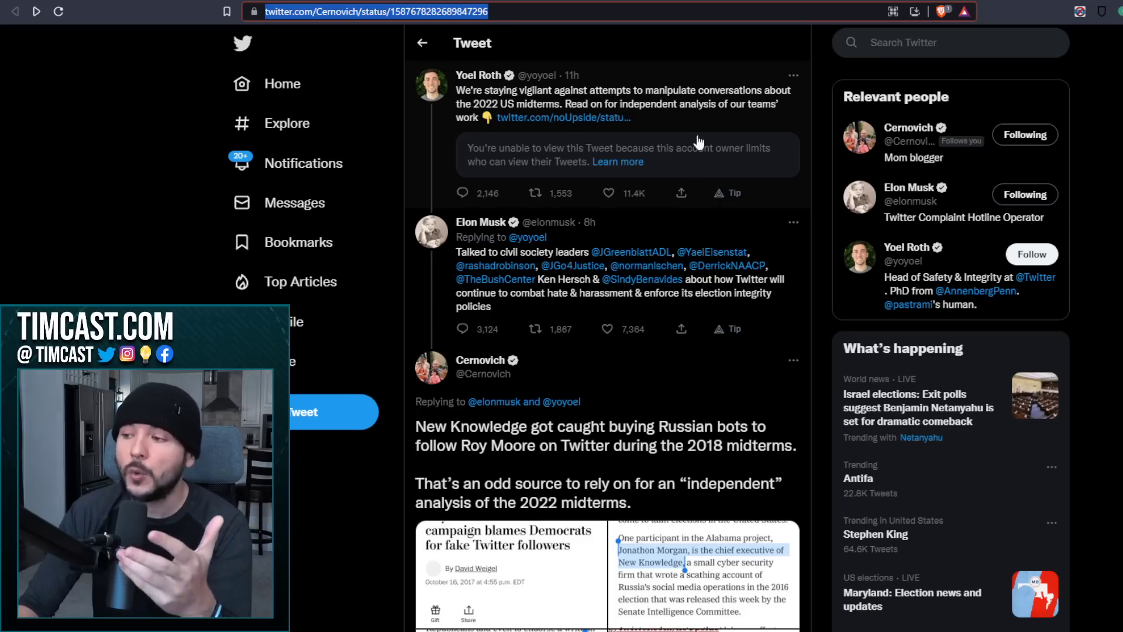
{"action": "mouse_move", "coordinate": [634, 279]}
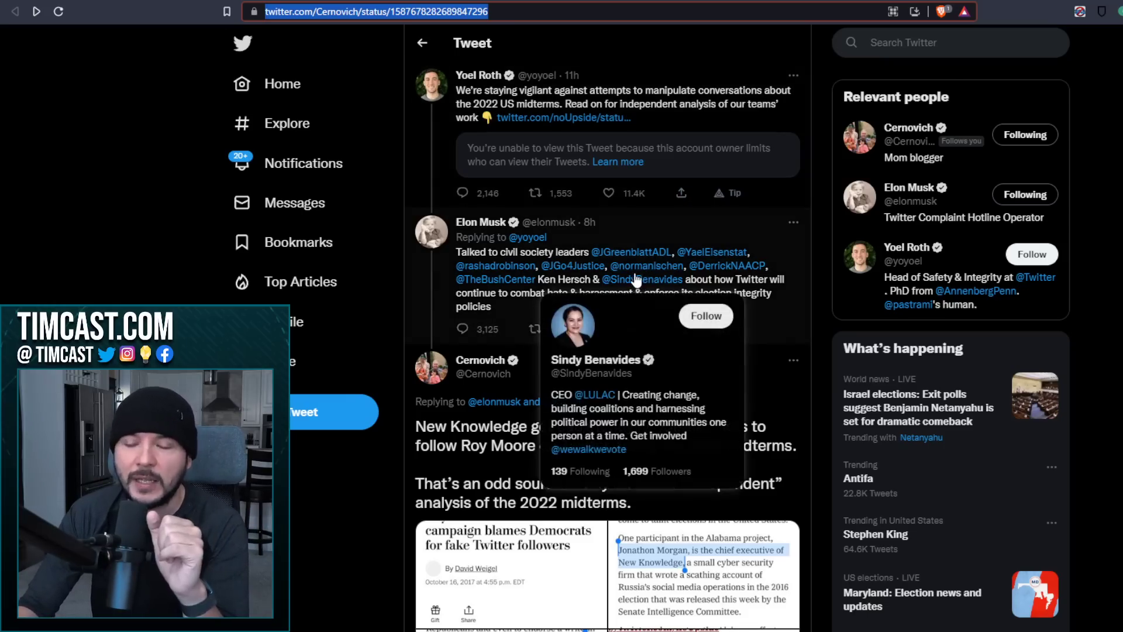
{"action": "scroll", "scroll_direction": "down", "scroll_amount": 3}
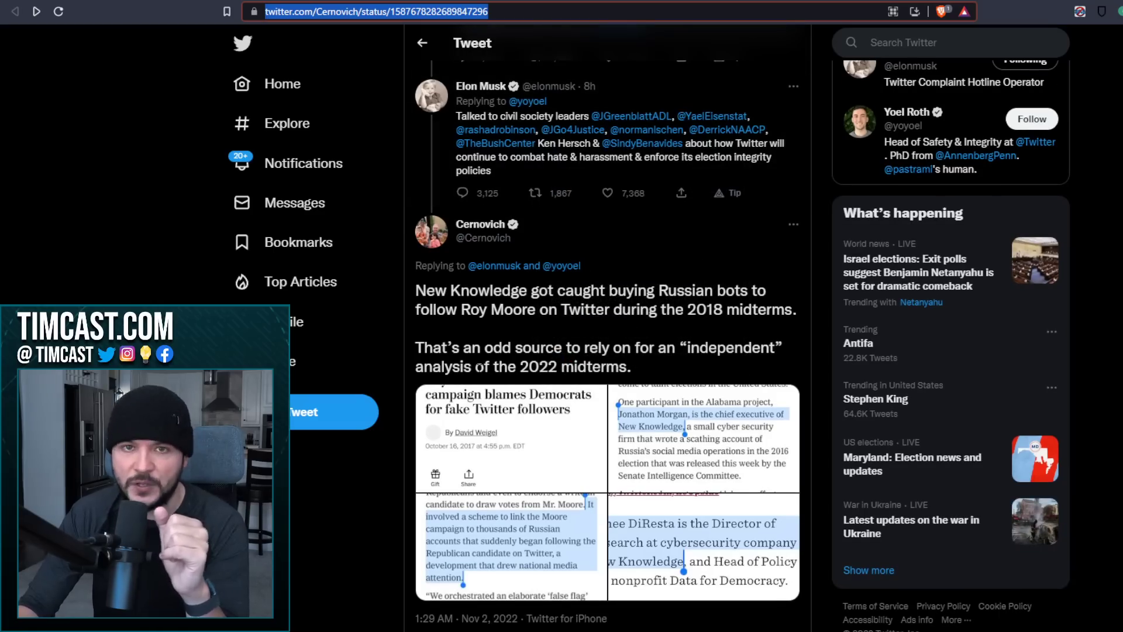
{"action": "mouse_move", "coordinate": [778, 275]}
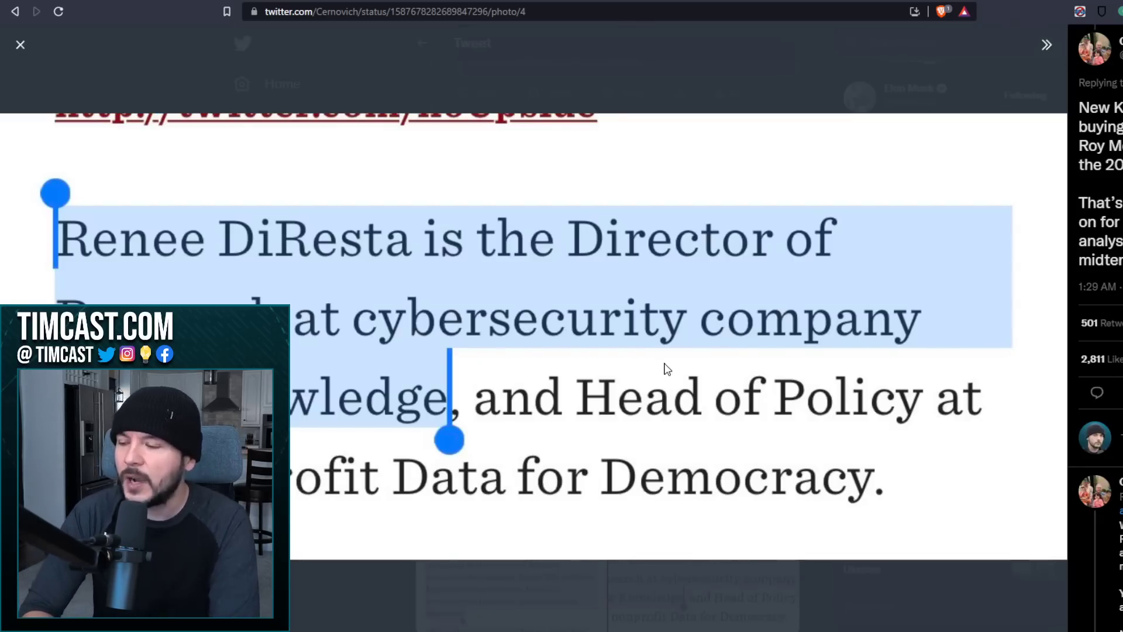
{"action": "mouse_move", "coordinate": [660, 93]}
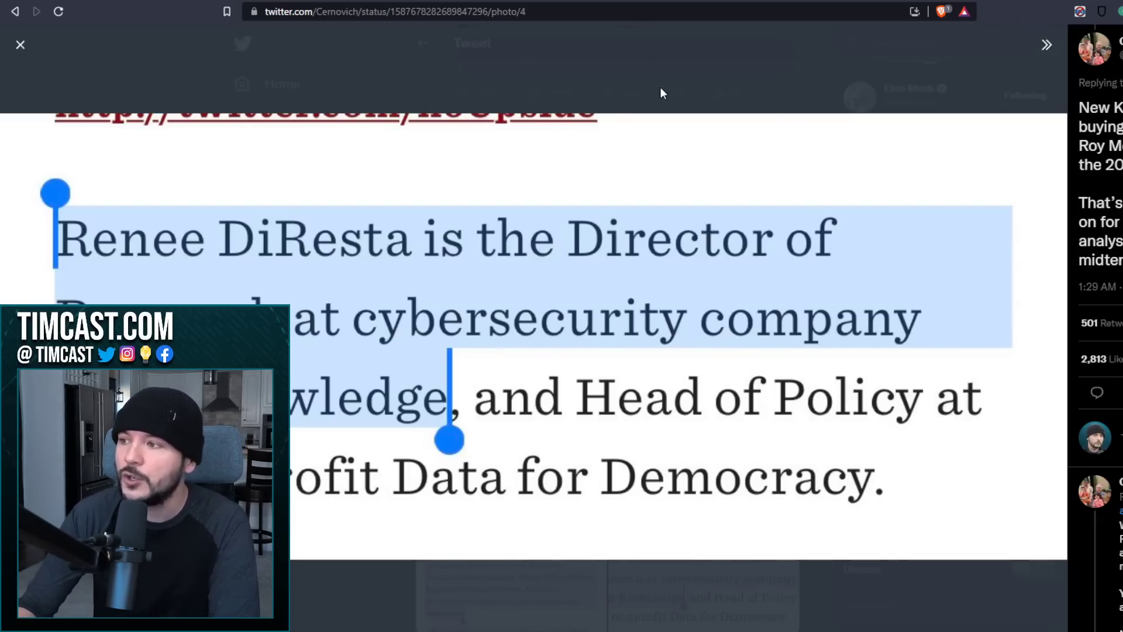
{"action": "left_click", "coordinate": [20, 45]}
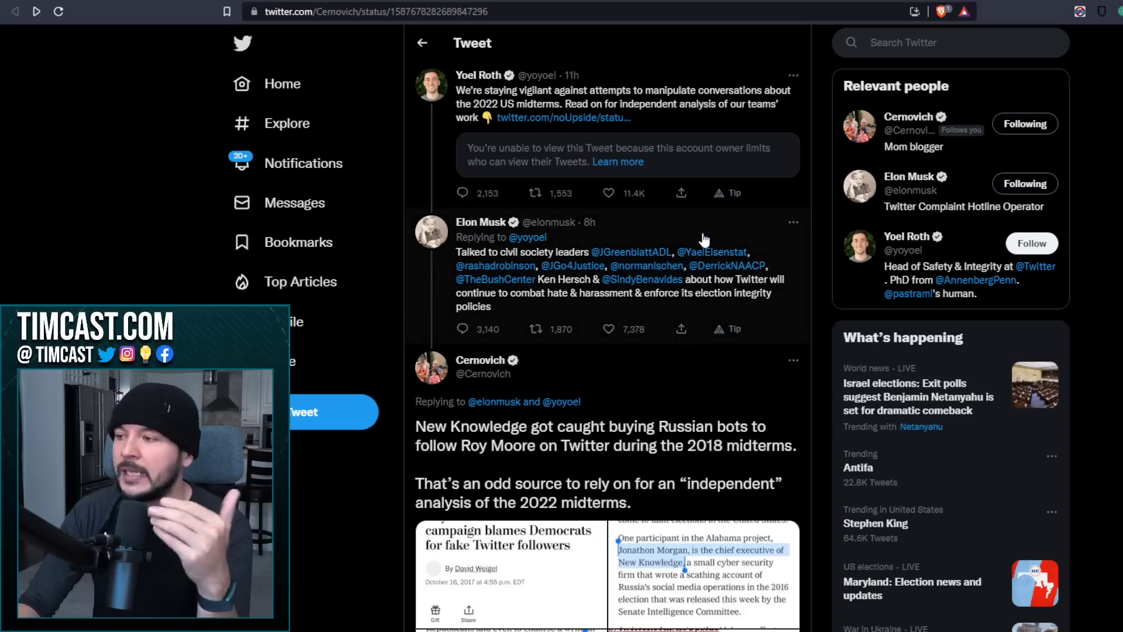
{"action": "mouse_move", "coordinate": [693, 221]}
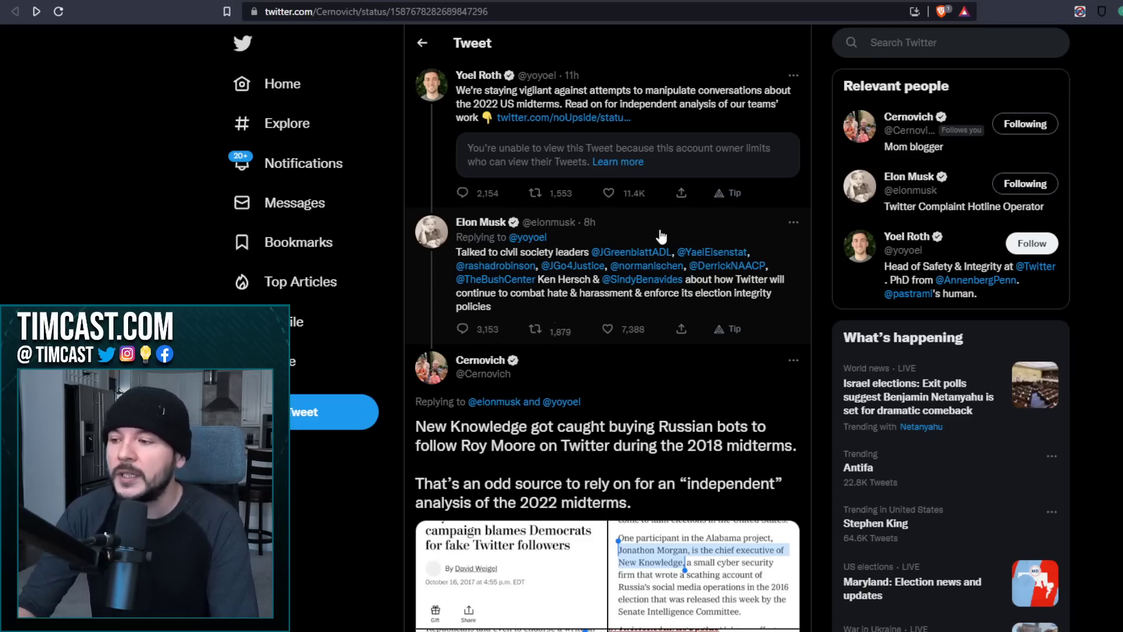
- Scroll the Cernovich thread past the New York Times link to the Washington Post Russian-bots tweet
{"action": "scroll", "scroll_direction": "down", "scroll_amount": 3}
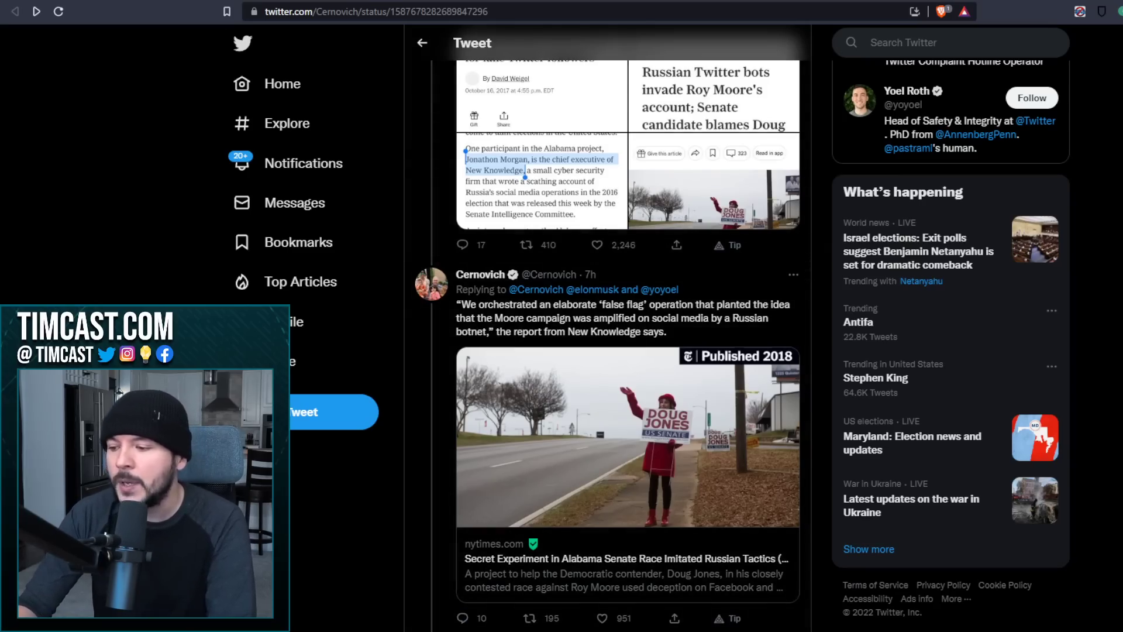
{"action": "scroll", "scroll_direction": "down", "scroll_amount": 3}
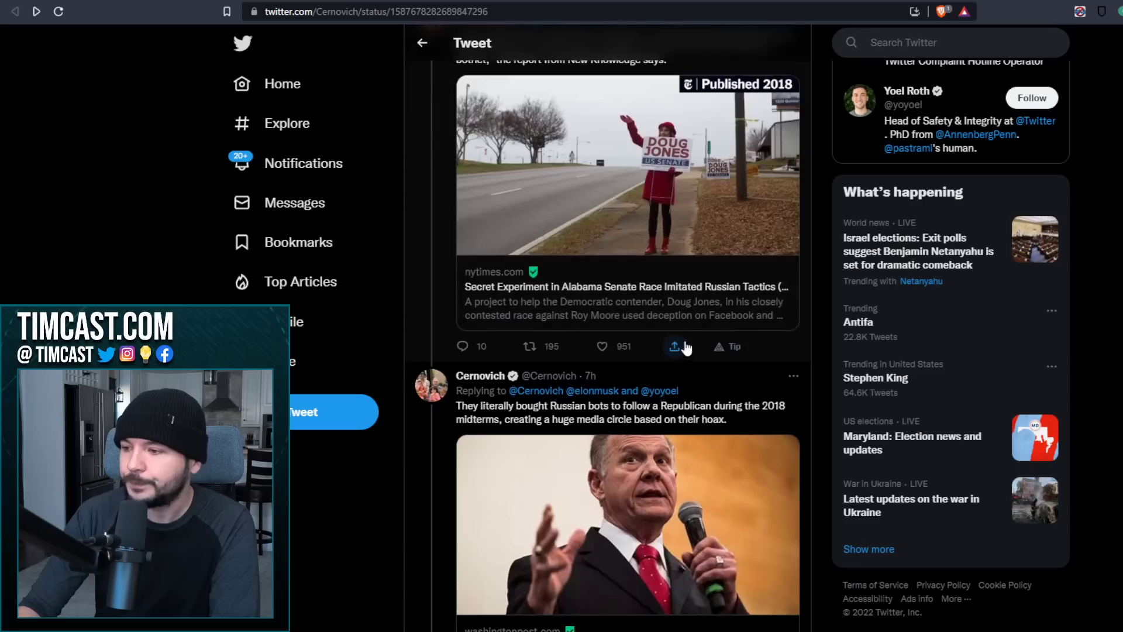
{"action": "scroll", "scroll_direction": "down", "scroll_amount": 3}
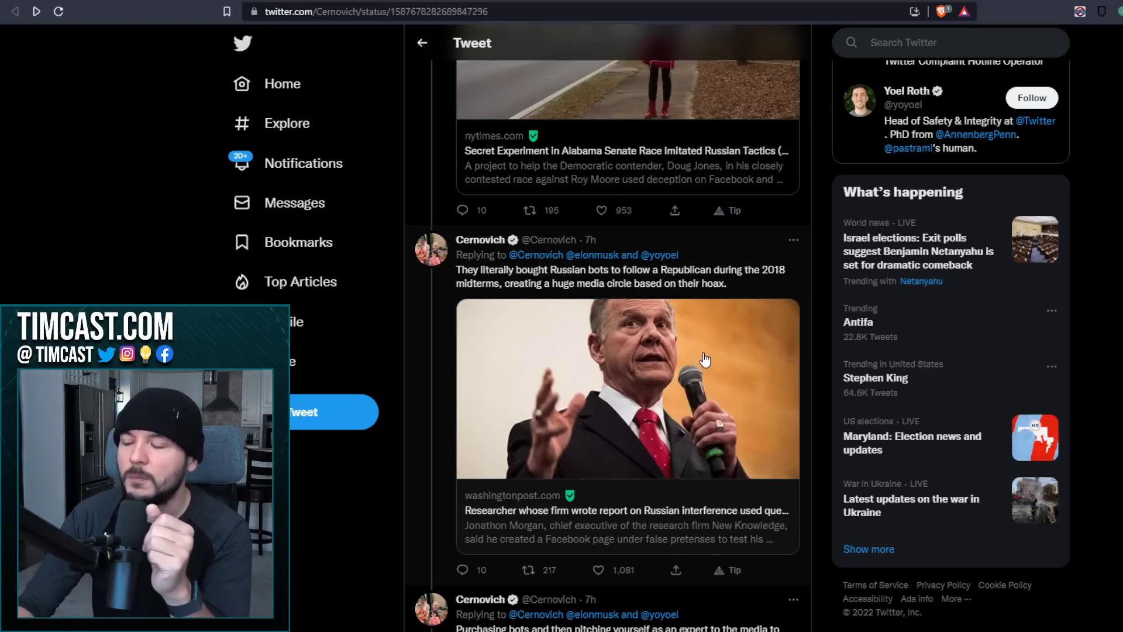
- Scroll on to the New Knowledge election-integrity tweets and the quoted Yasha Levine post
{"action": "scroll", "scroll_direction": "down", "scroll_amount": 3}
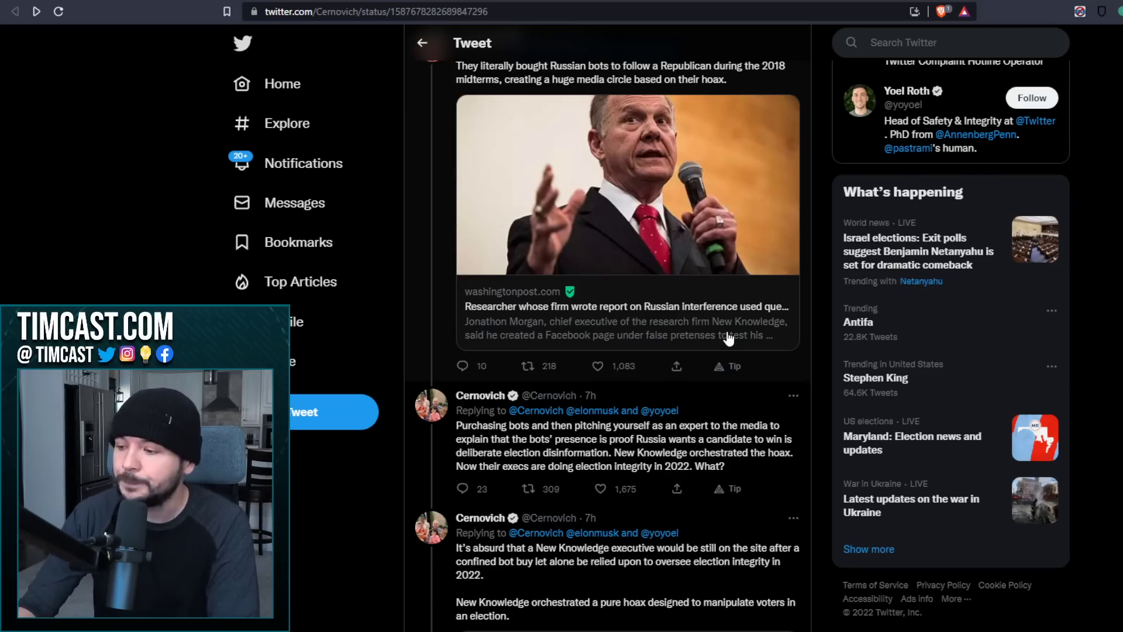
{"action": "scroll", "scroll_direction": "down", "scroll_amount": 3}
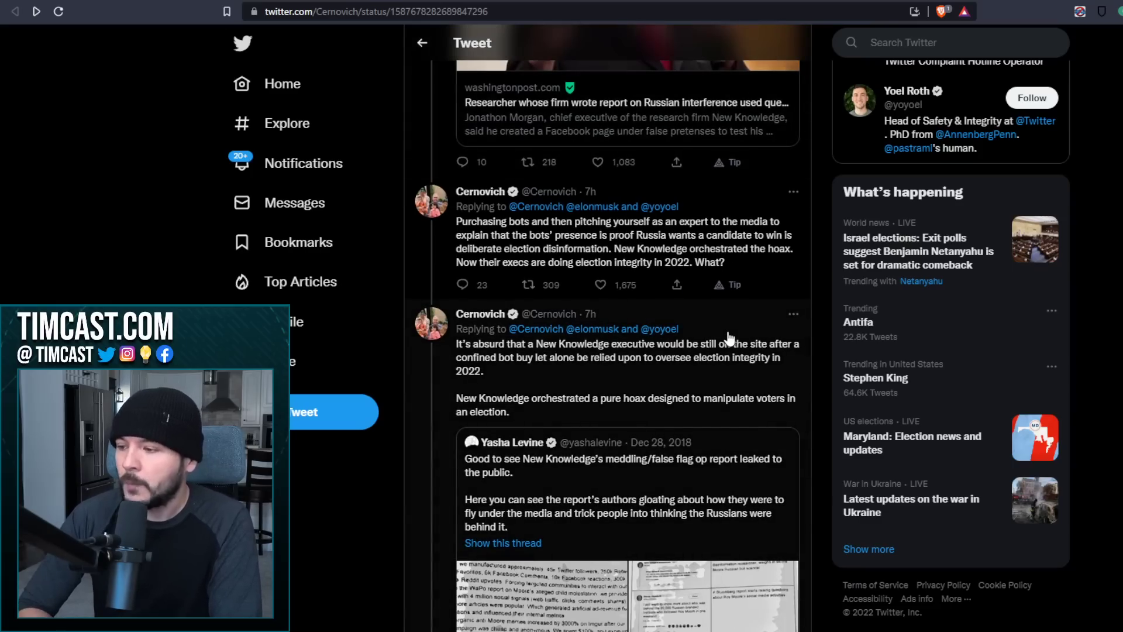
{"action": "mouse_move", "coordinate": [763, 297]}
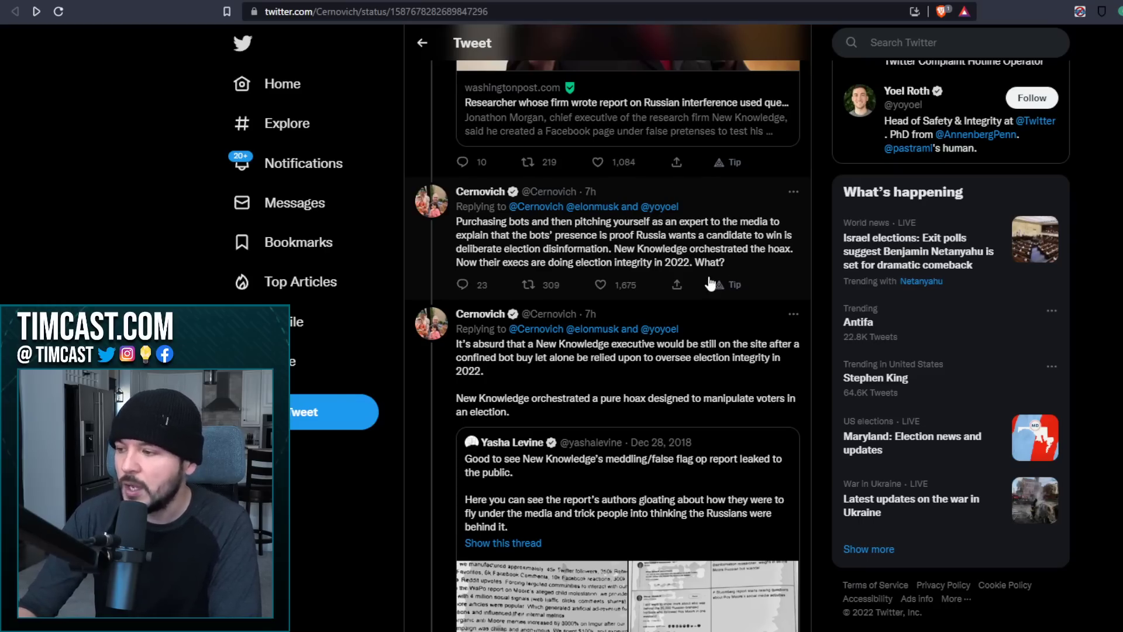
{"action": "scroll", "scroll_direction": "down", "scroll_amount": 3}
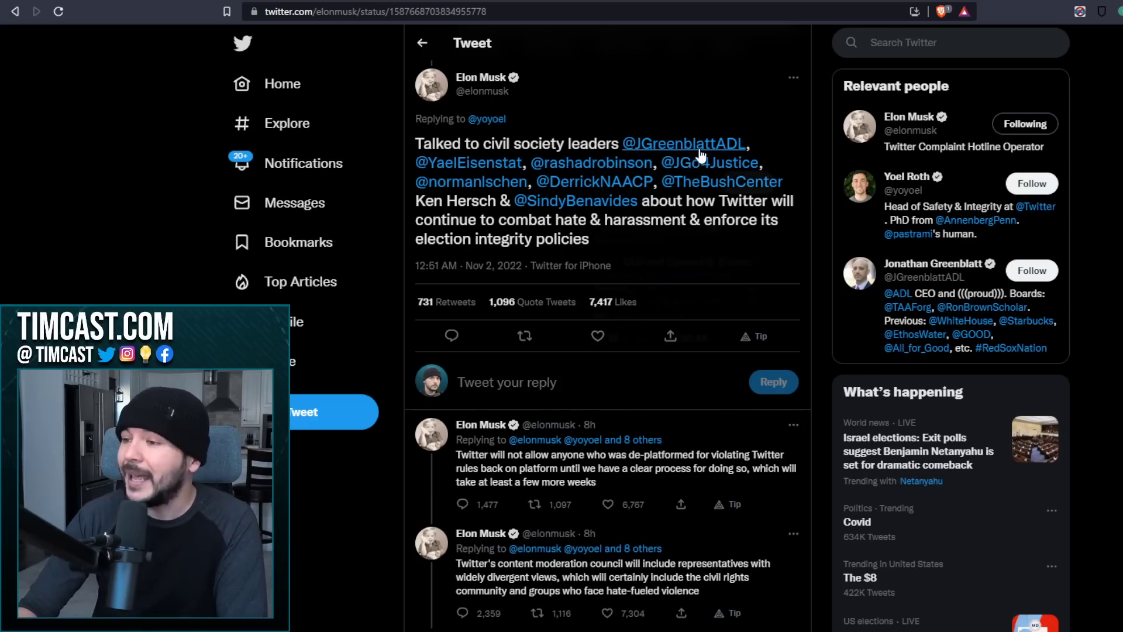
{"action": "mouse_move", "coordinate": [466, 163]}
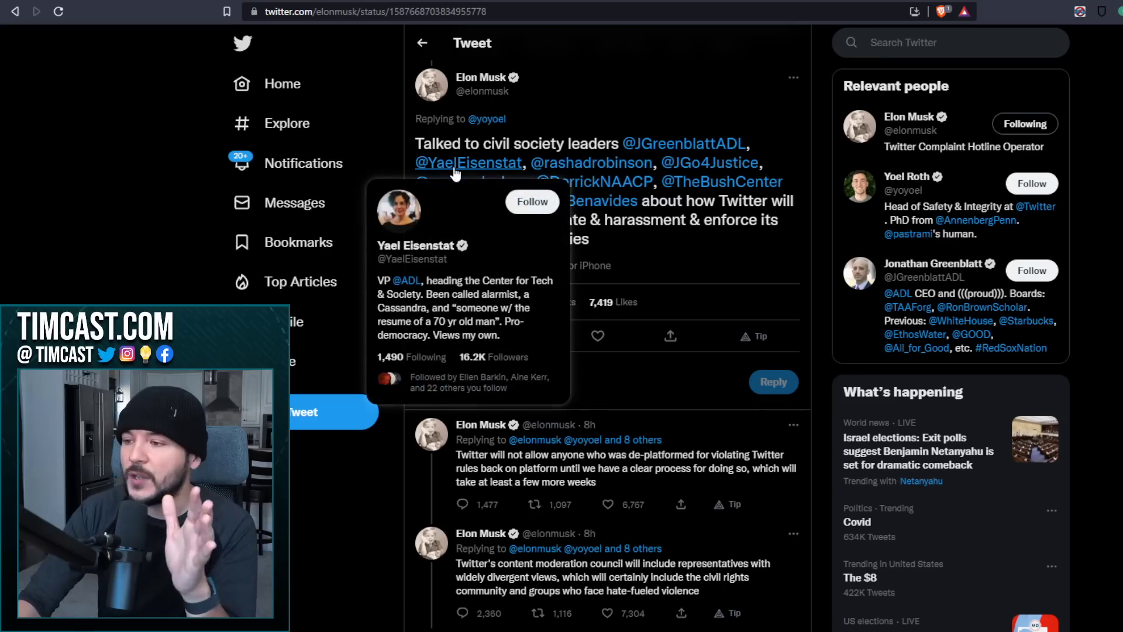
{"action": "mouse_move", "coordinate": [573, 162]}
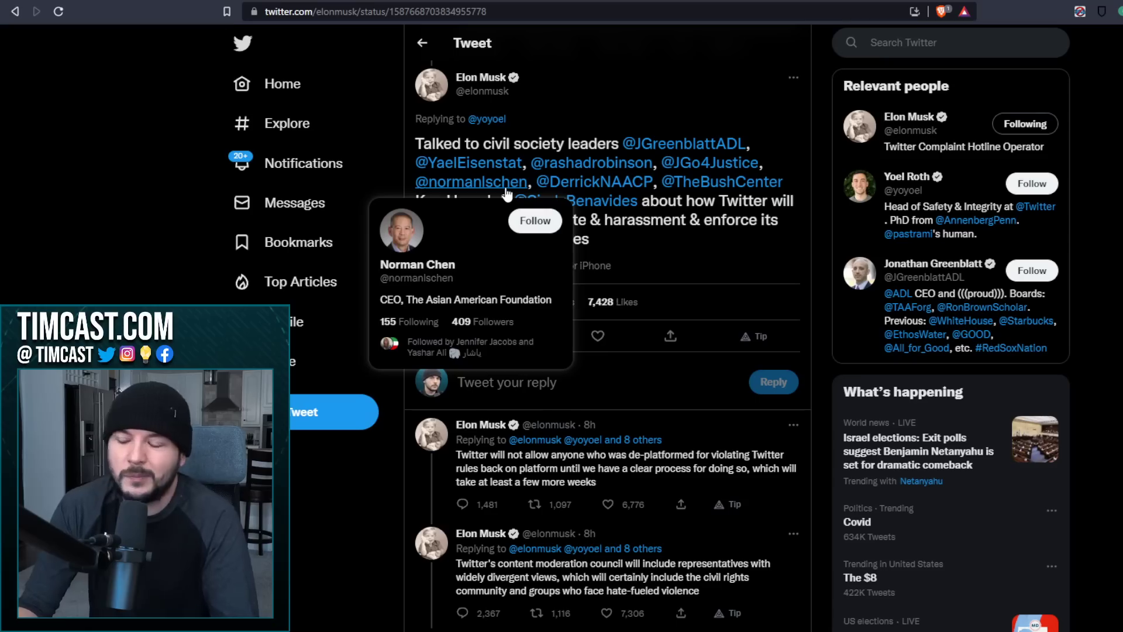
{"action": "mouse_move", "coordinate": [565, 182]}
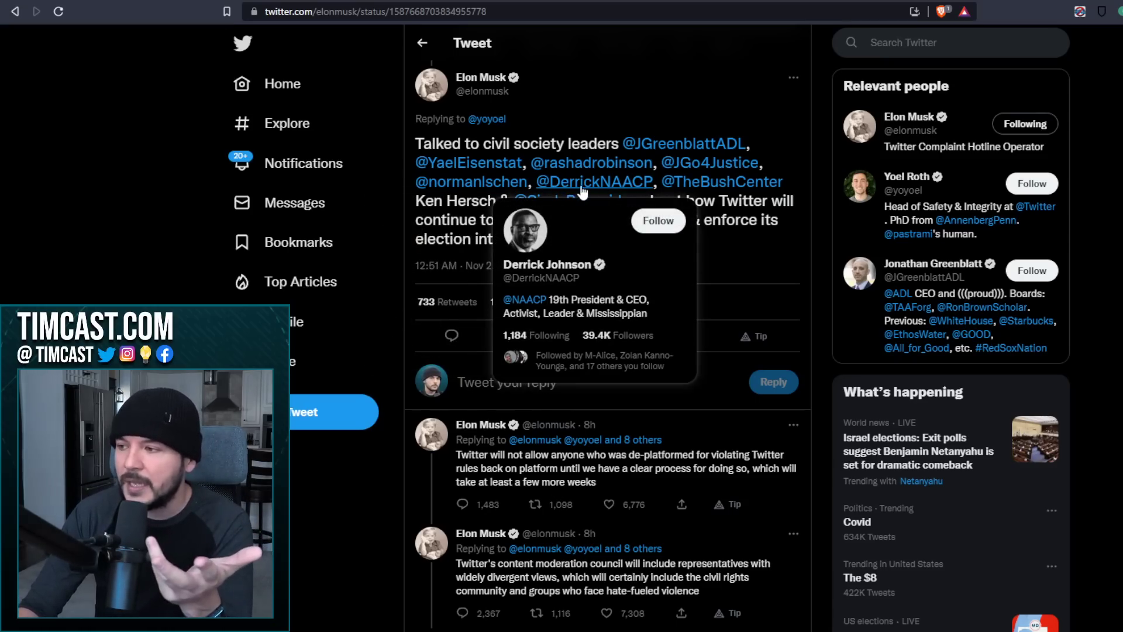
{"action": "mouse_move", "coordinate": [723, 182]}
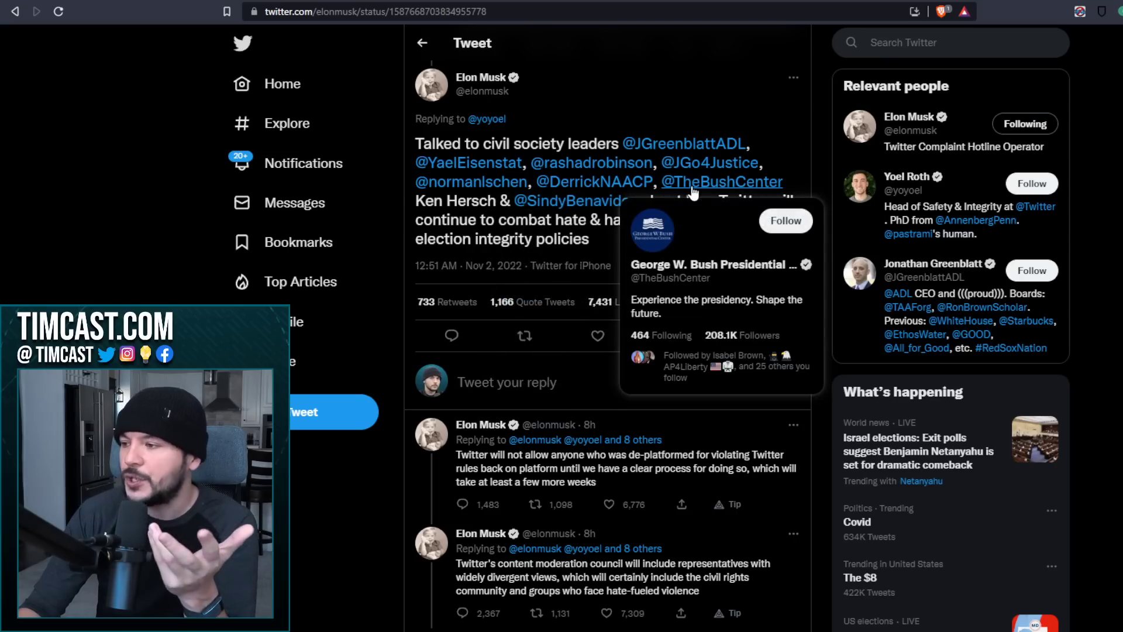
{"action": "mouse_move", "coordinate": [575, 200]}
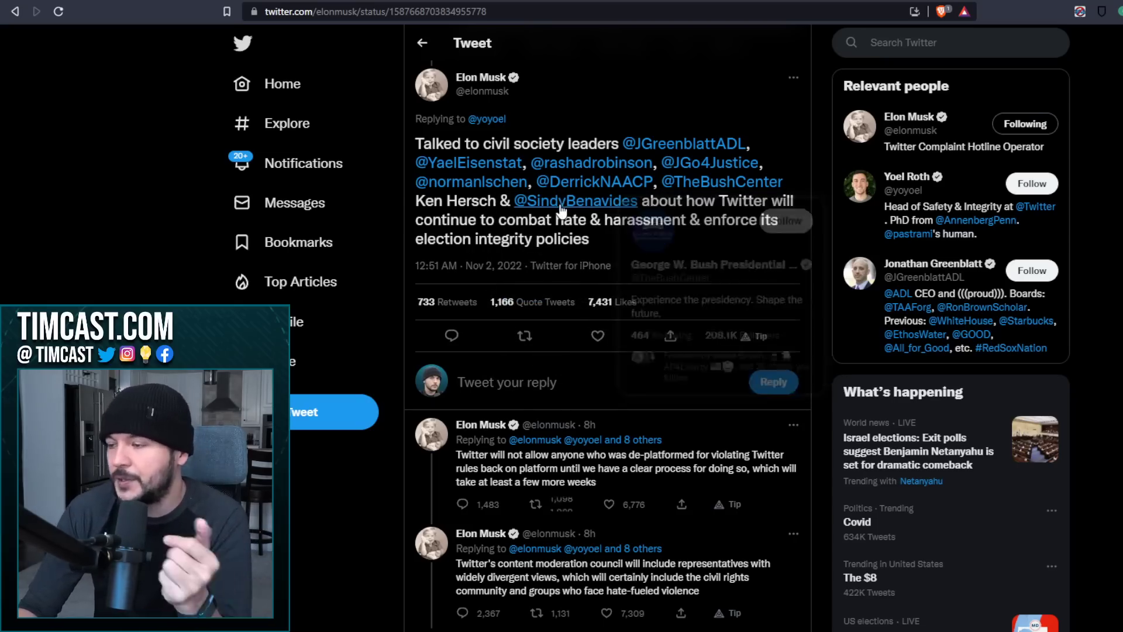
{"action": "mouse_move", "coordinate": [575, 201]}
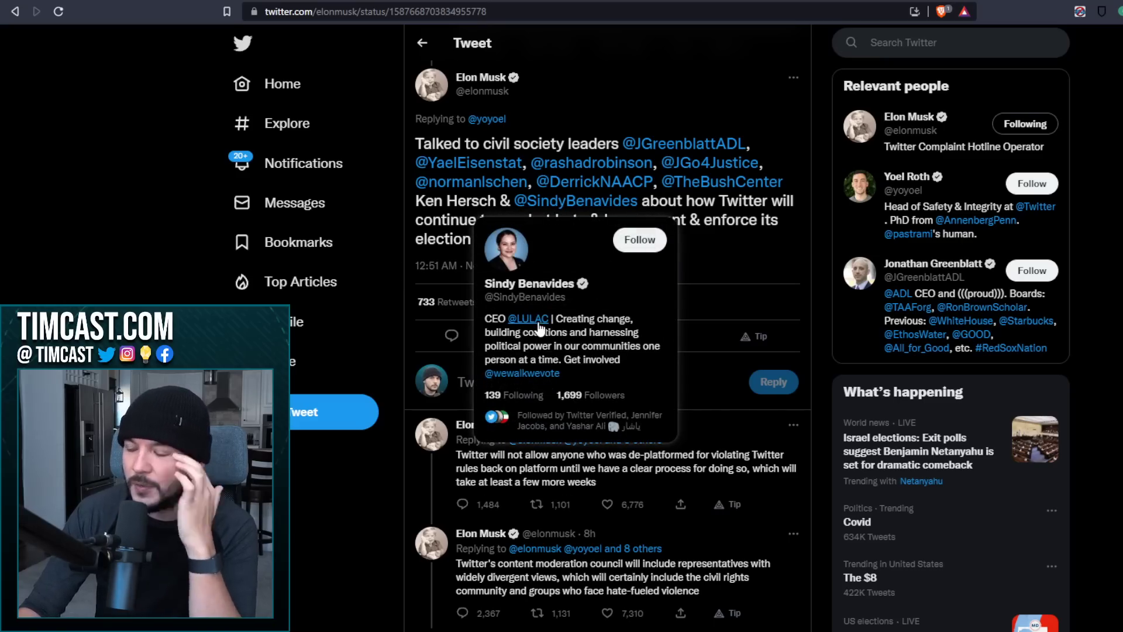
{"action": "left_click", "coordinate": [527, 318]}
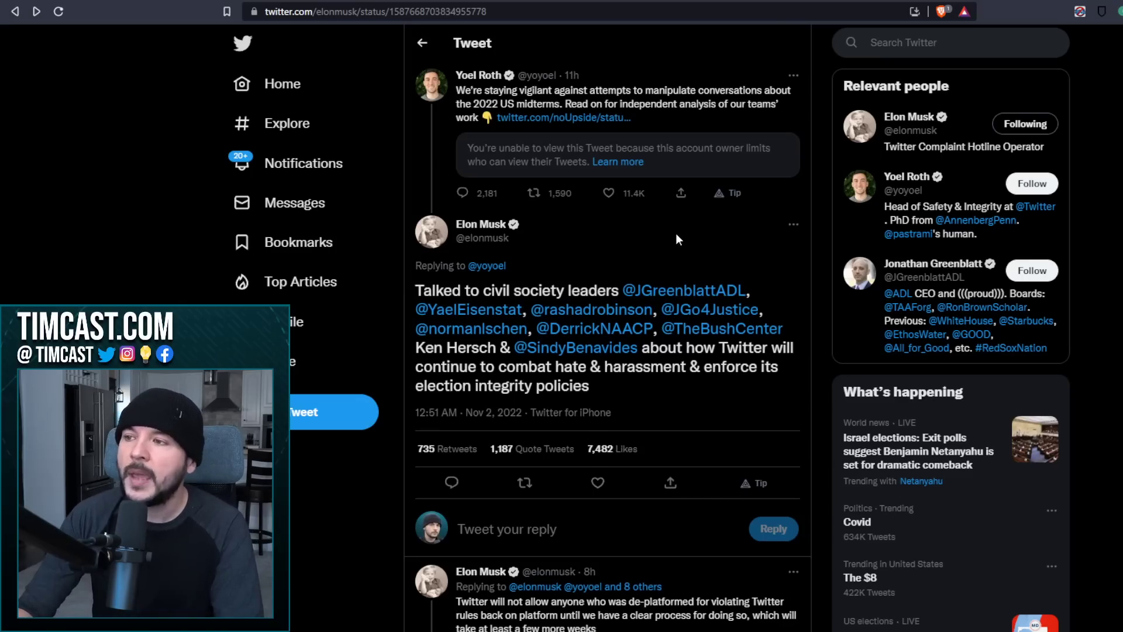
{"action": "mouse_move", "coordinate": [606, 280]}
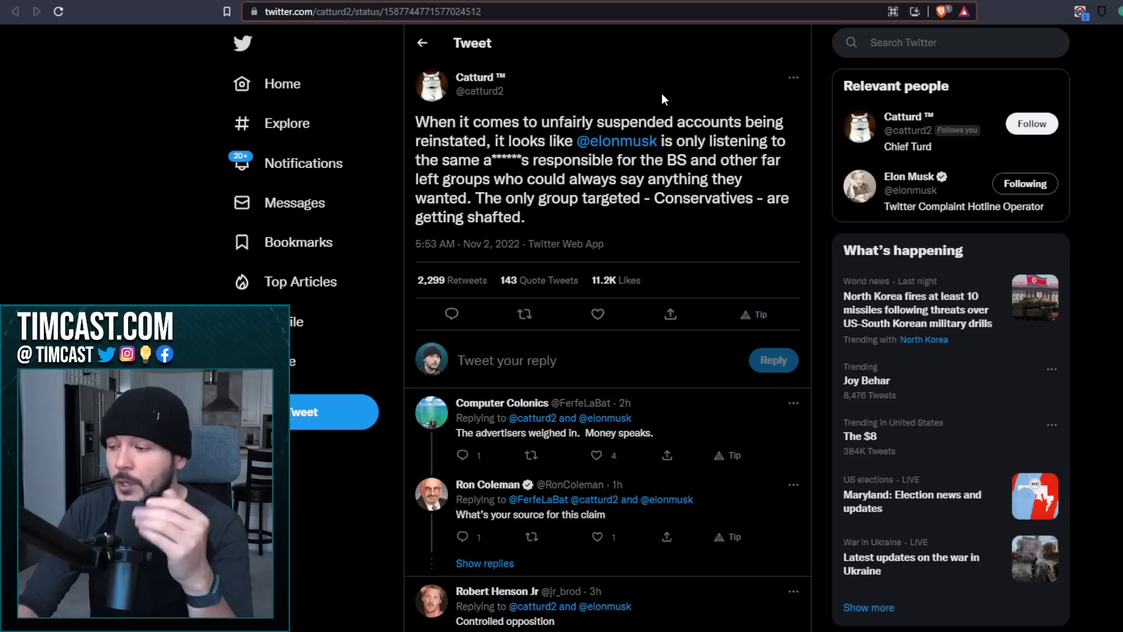
{"action": "mouse_move", "coordinate": [655, 151]}
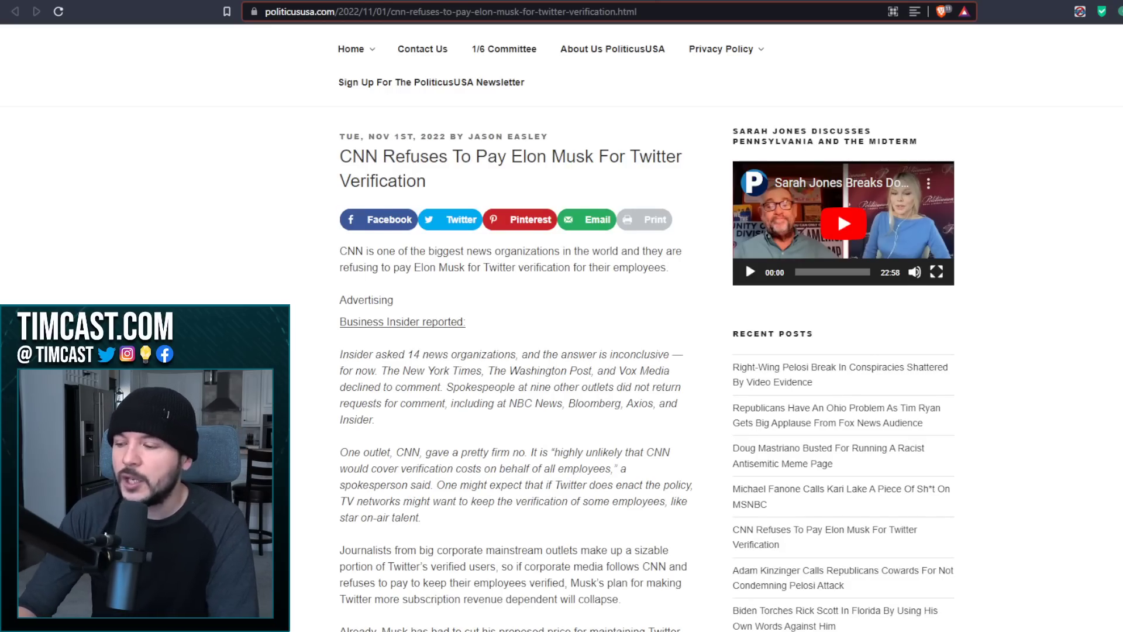
- Scroll down the PoliticusUSA article on CNN refusing to pay for verification
{"action": "scroll", "scroll_direction": "down", "scroll_amount": 3}
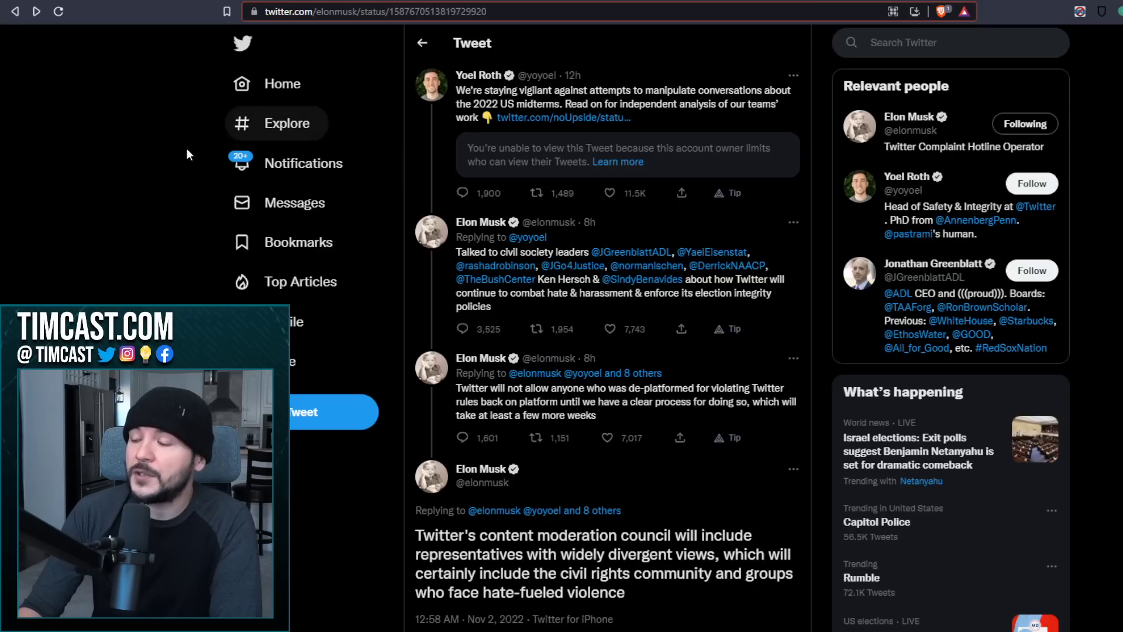
- Scroll to the content moderation council reply's engagement counts and Benny Johnson's reply
{"action": "scroll", "scroll_direction": "down", "scroll_amount": 3}
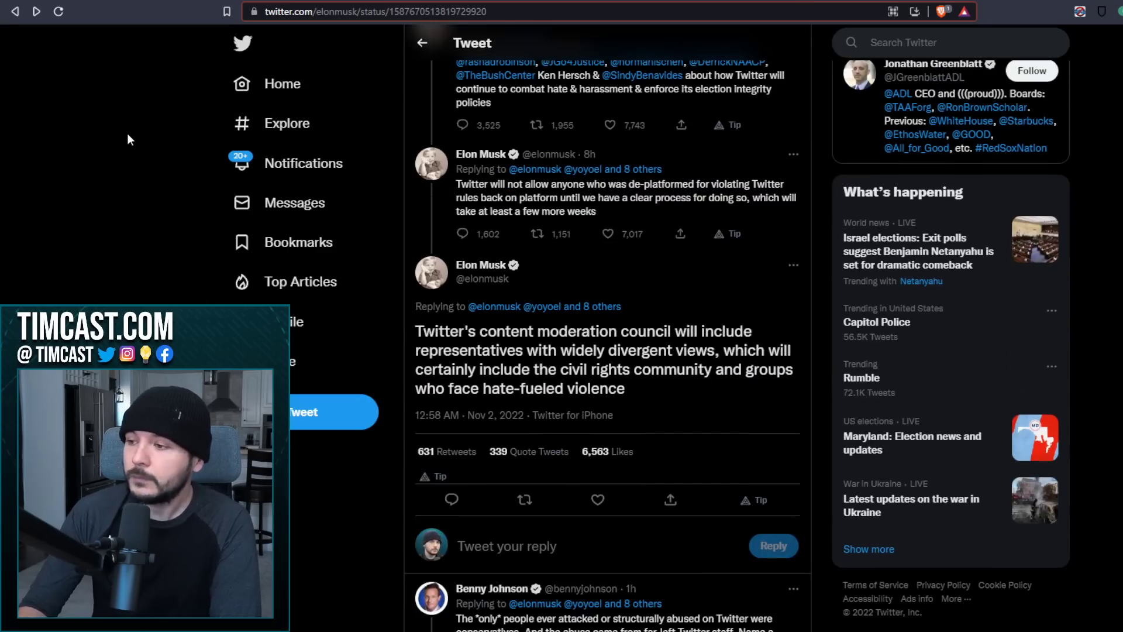